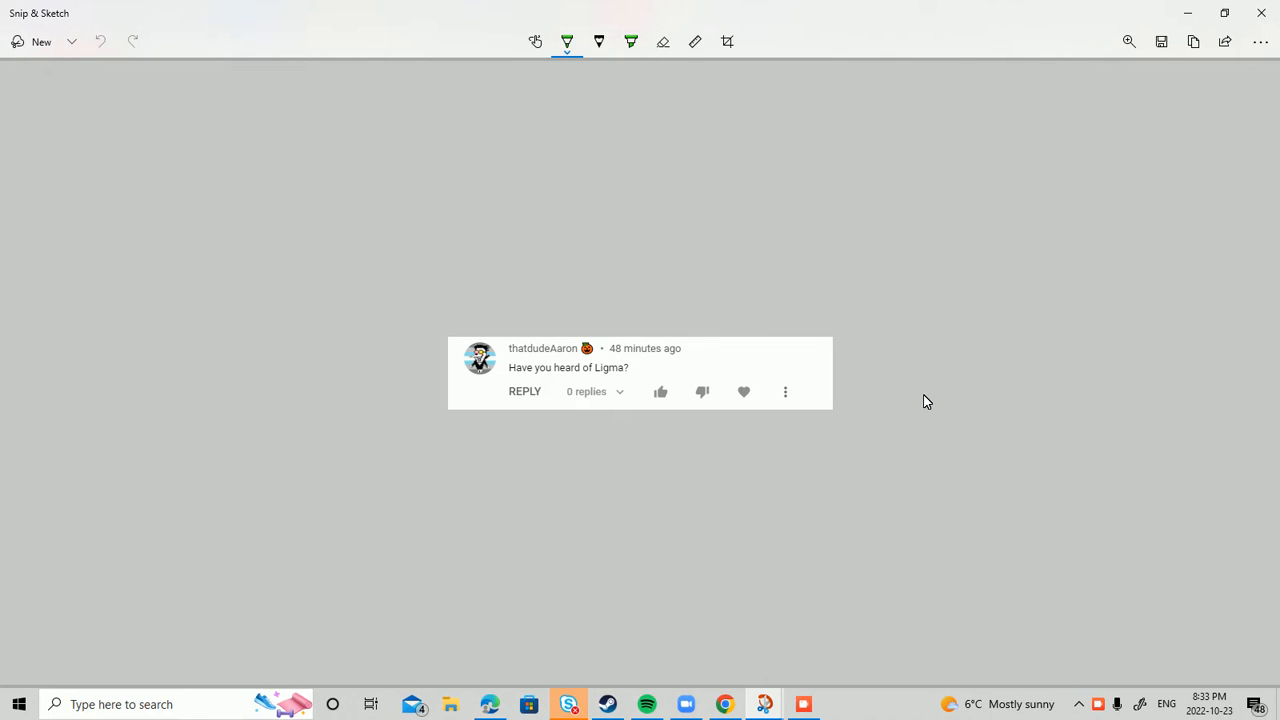
{"action": "mouse_move", "coordinate": [557, 388]}
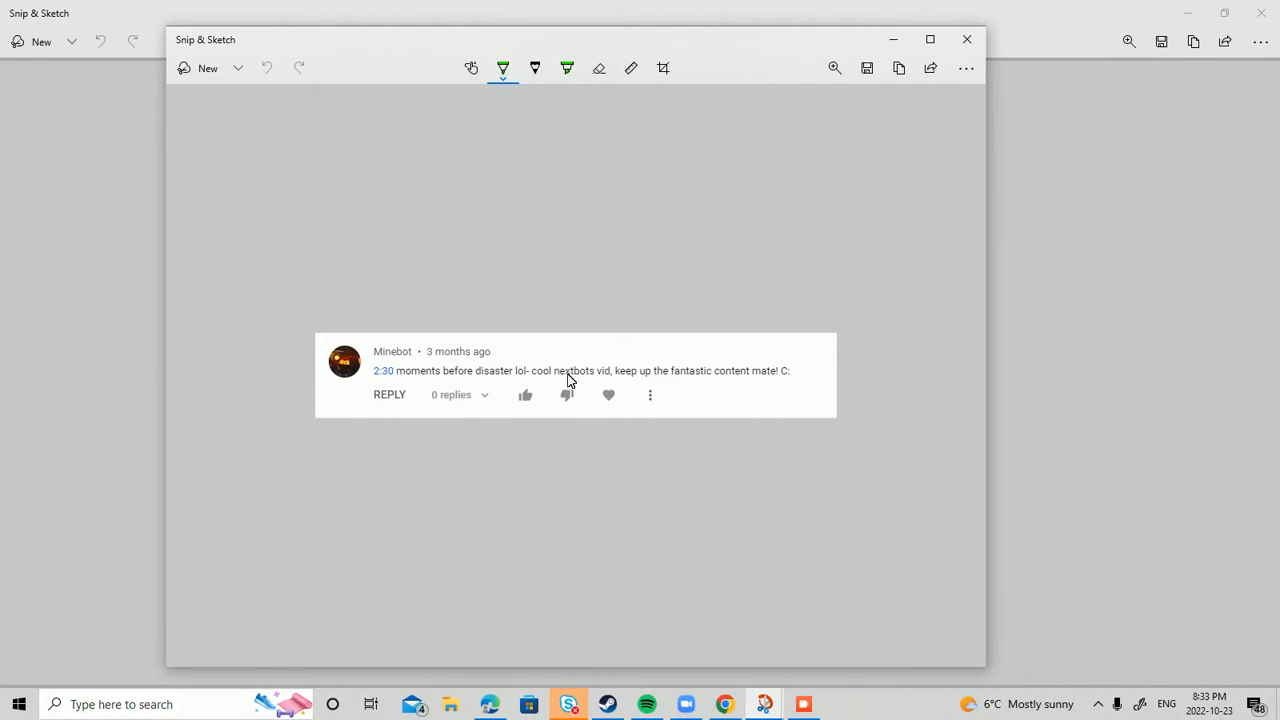
{"action": "mouse_move", "coordinate": [673, 388]}
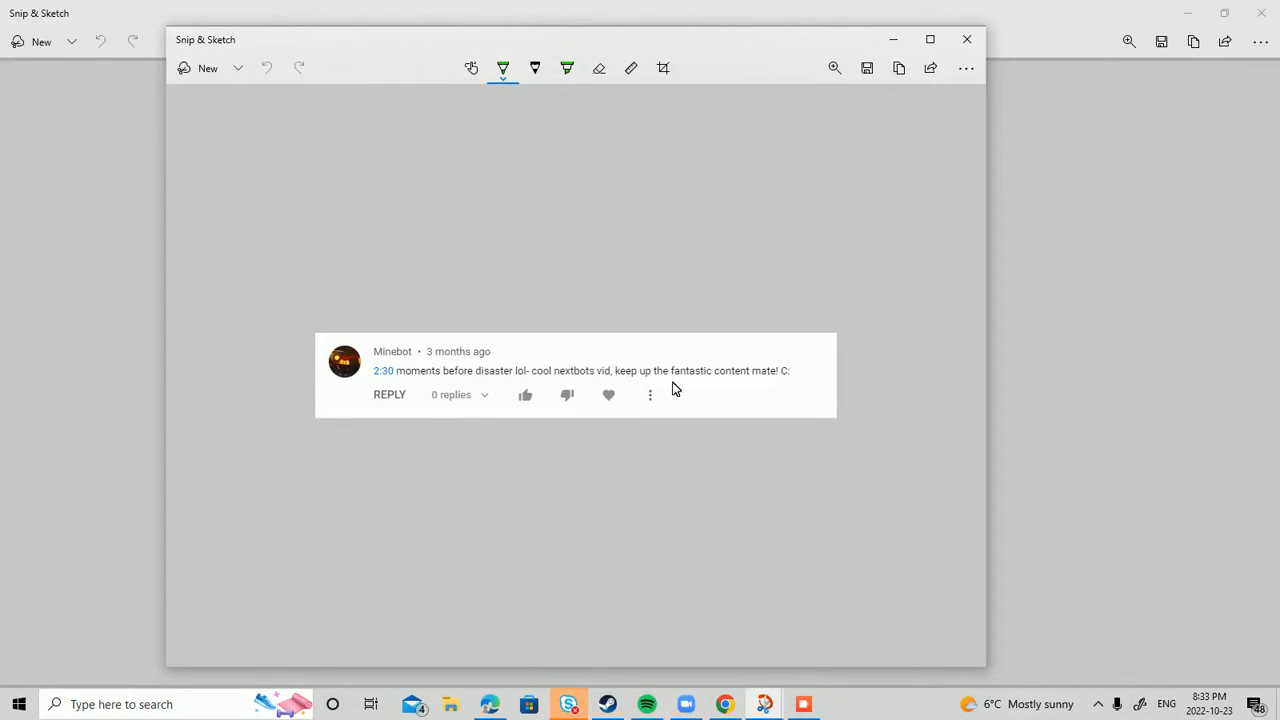
{"action": "mouse_move", "coordinate": [730, 575]}
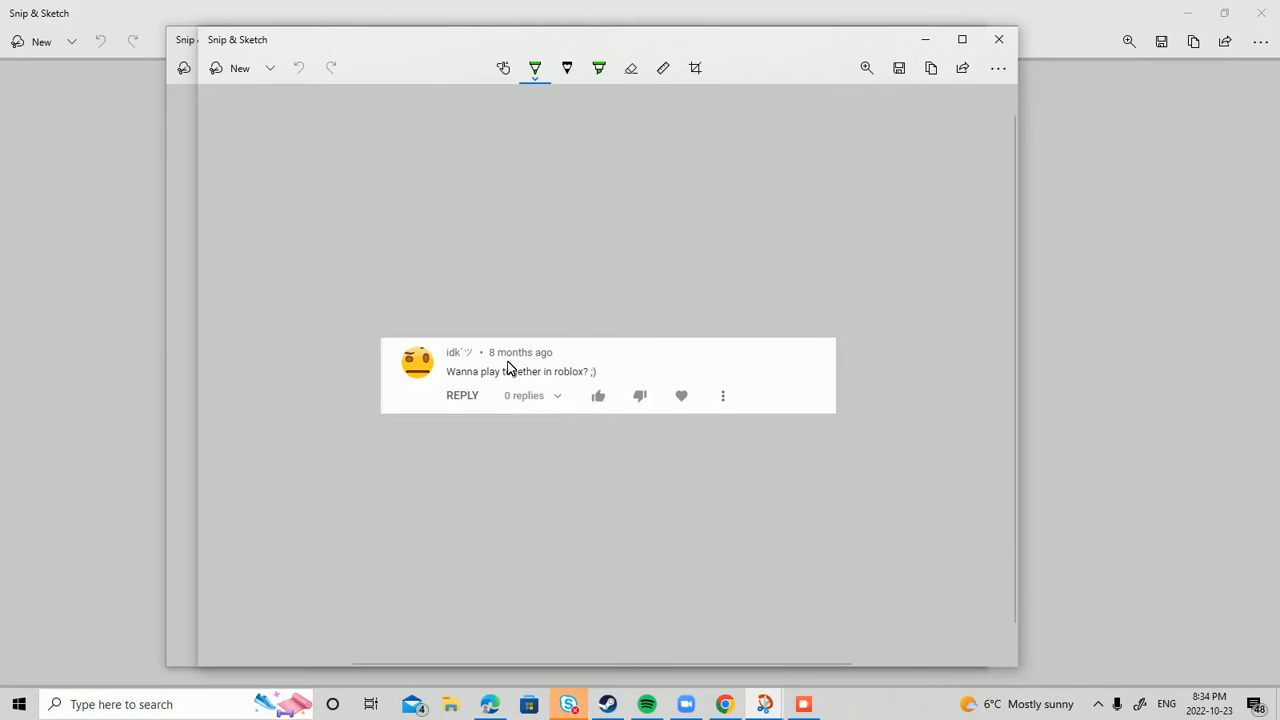
{"action": "mouse_move", "coordinate": [492, 355]}
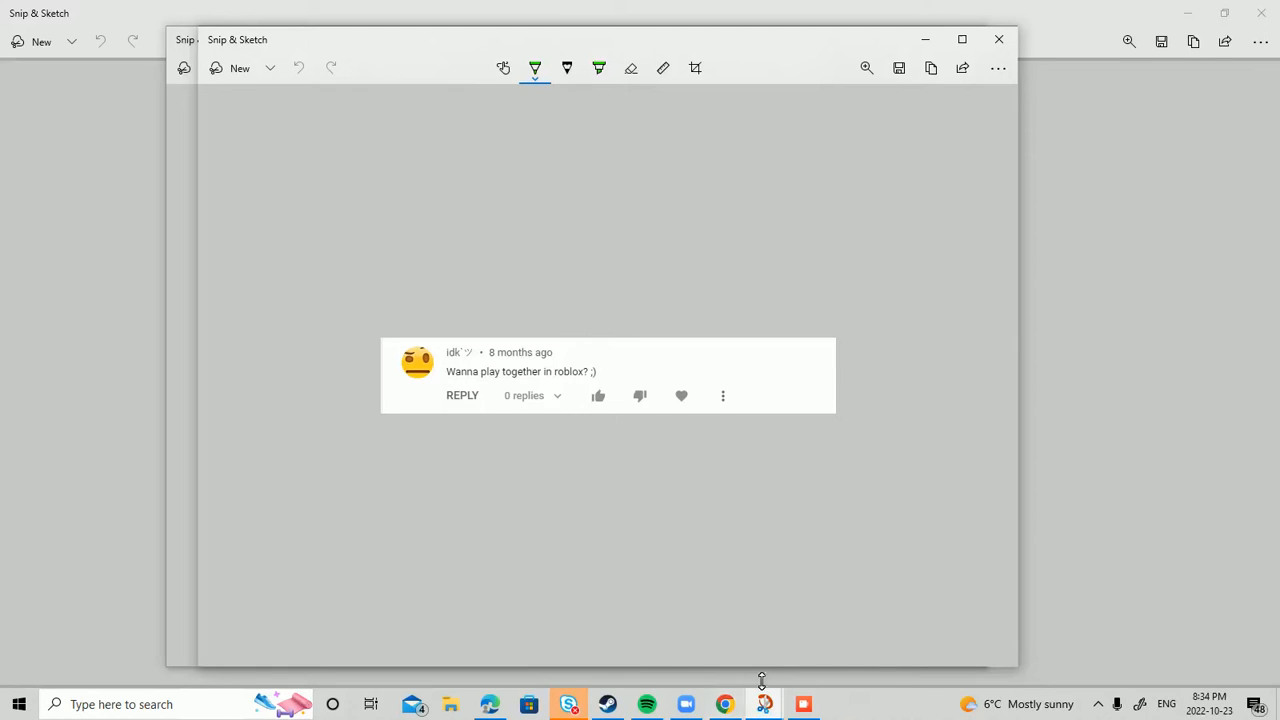
{"action": "mouse_move", "coordinate": [764, 704]}
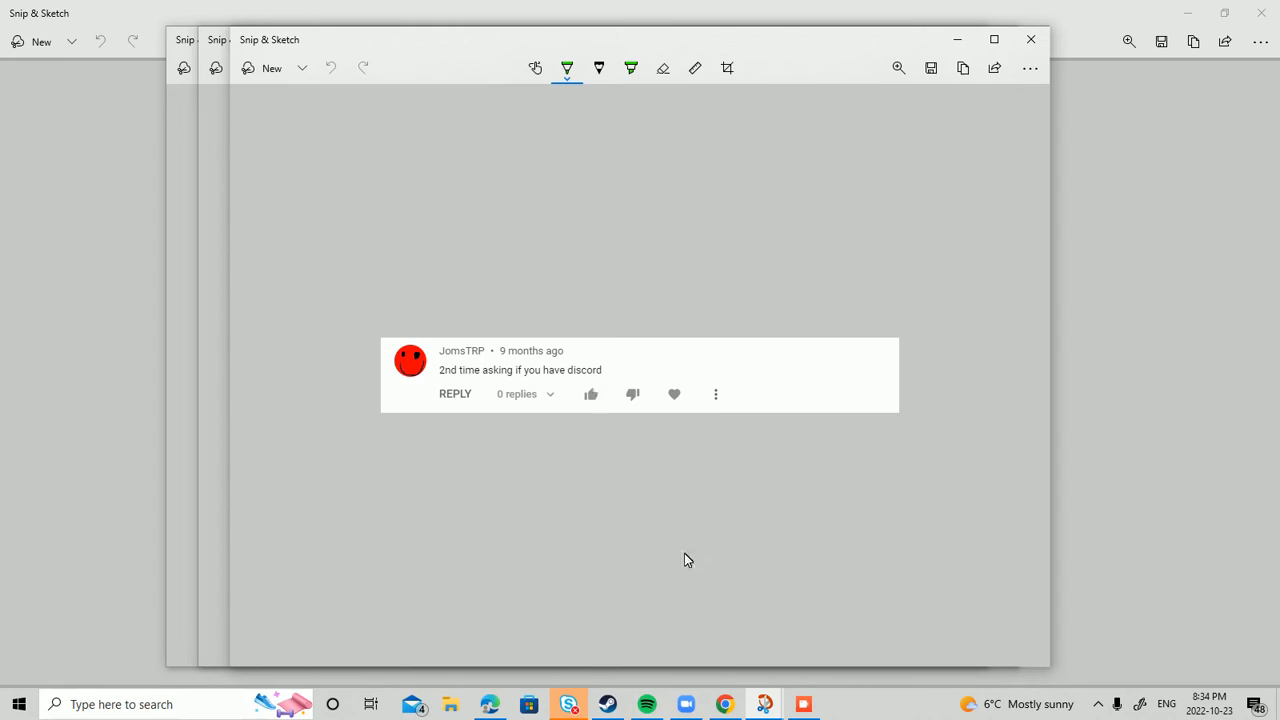
{"action": "mouse_move", "coordinate": [763, 704]}
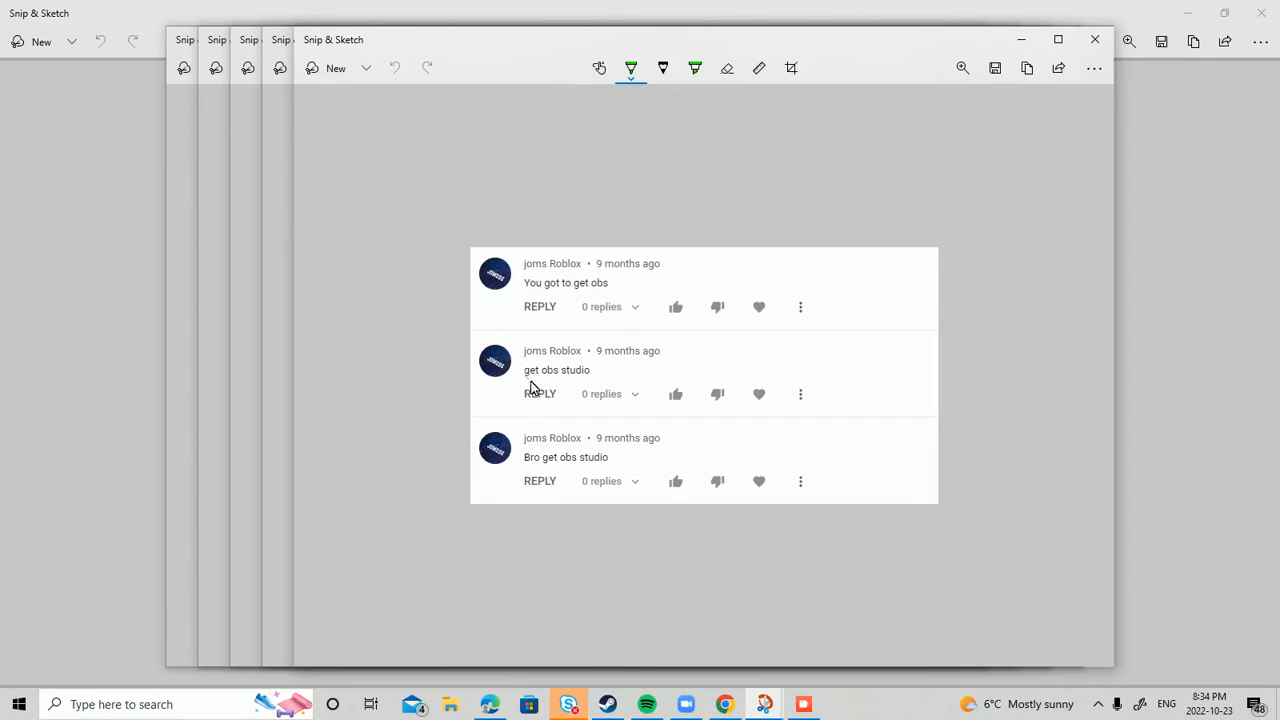
{"action": "mouse_move", "coordinate": [566, 485]}
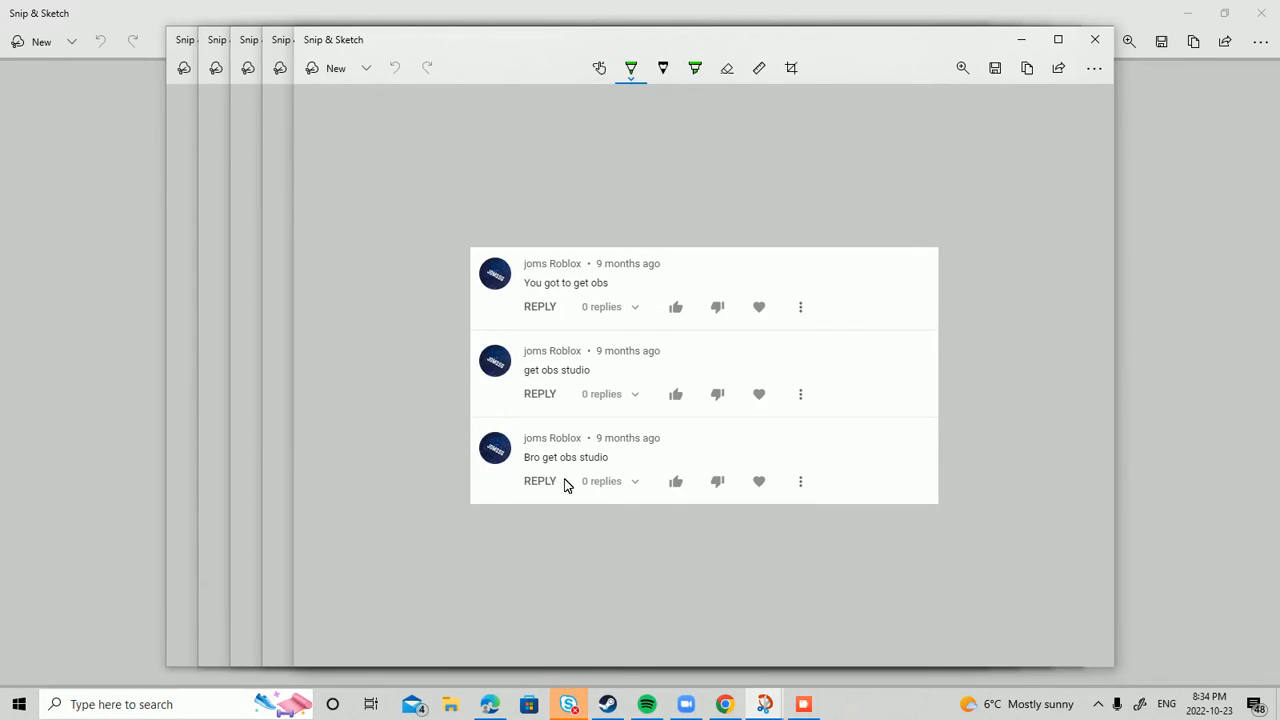
{"action": "mouse_move", "coordinate": [615, 495]}
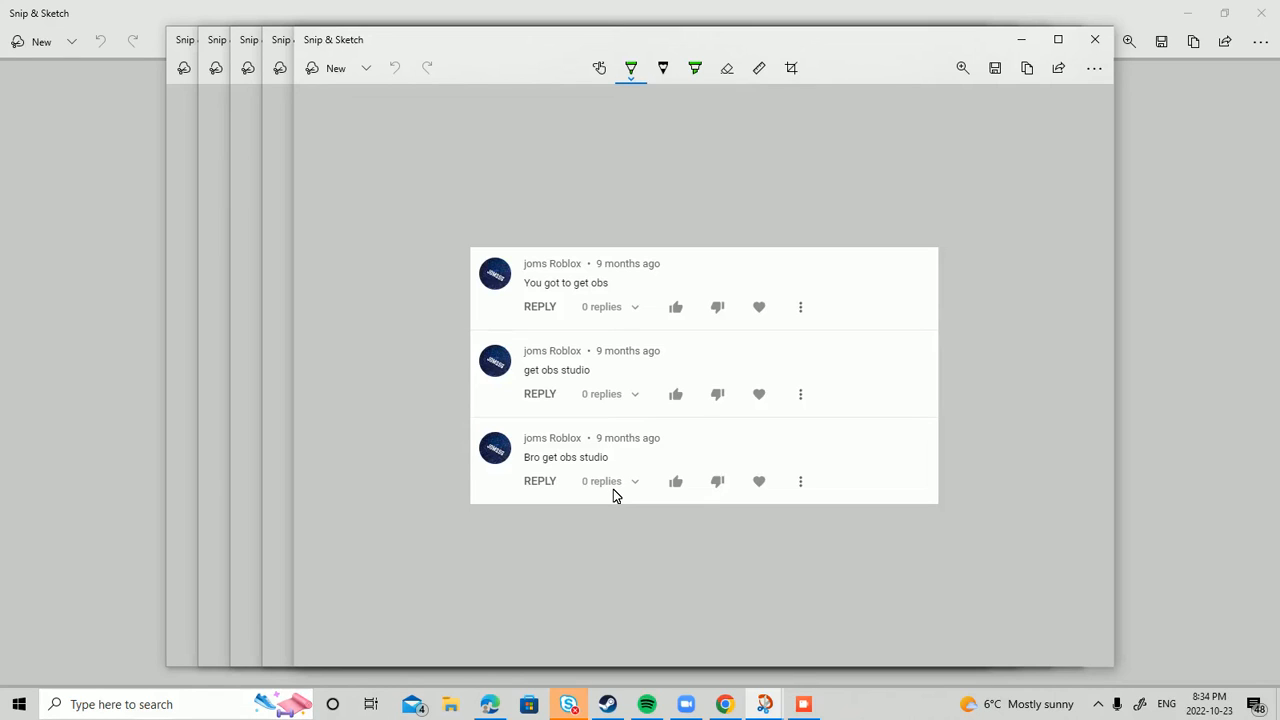
{"action": "mouse_move", "coordinate": [615, 443]}
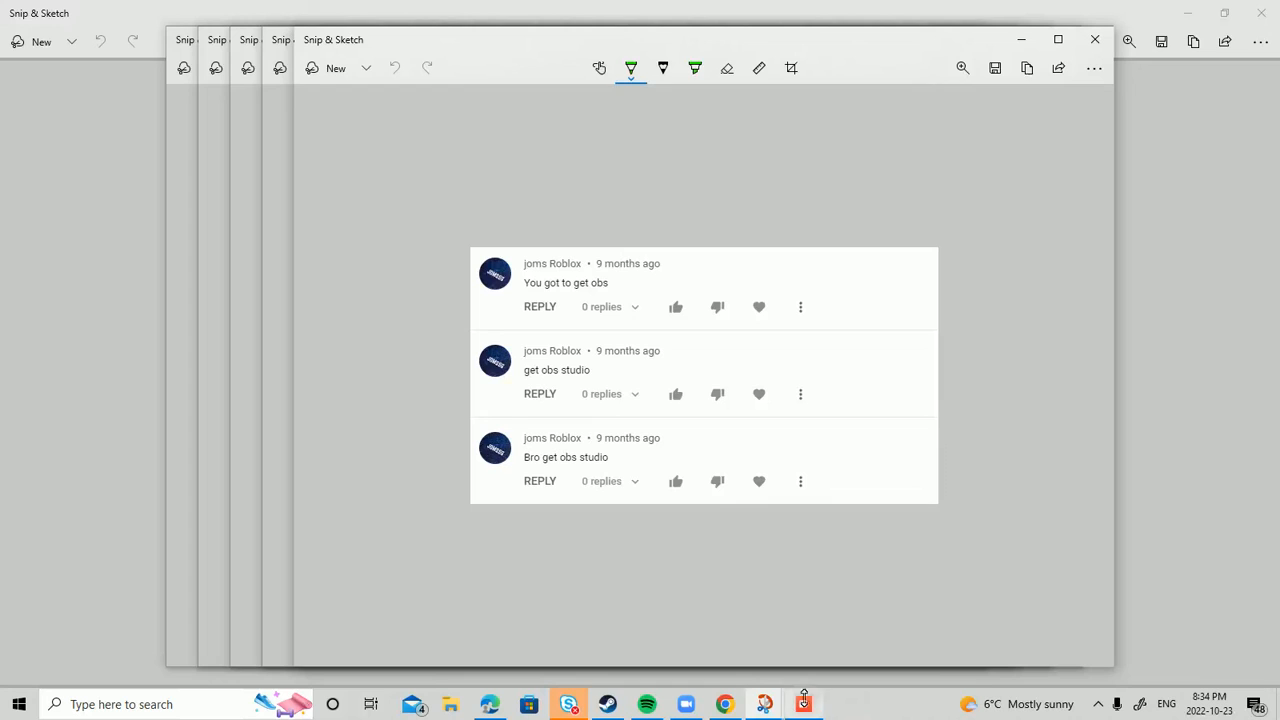
{"action": "mouse_move", "coordinate": [803, 704]}
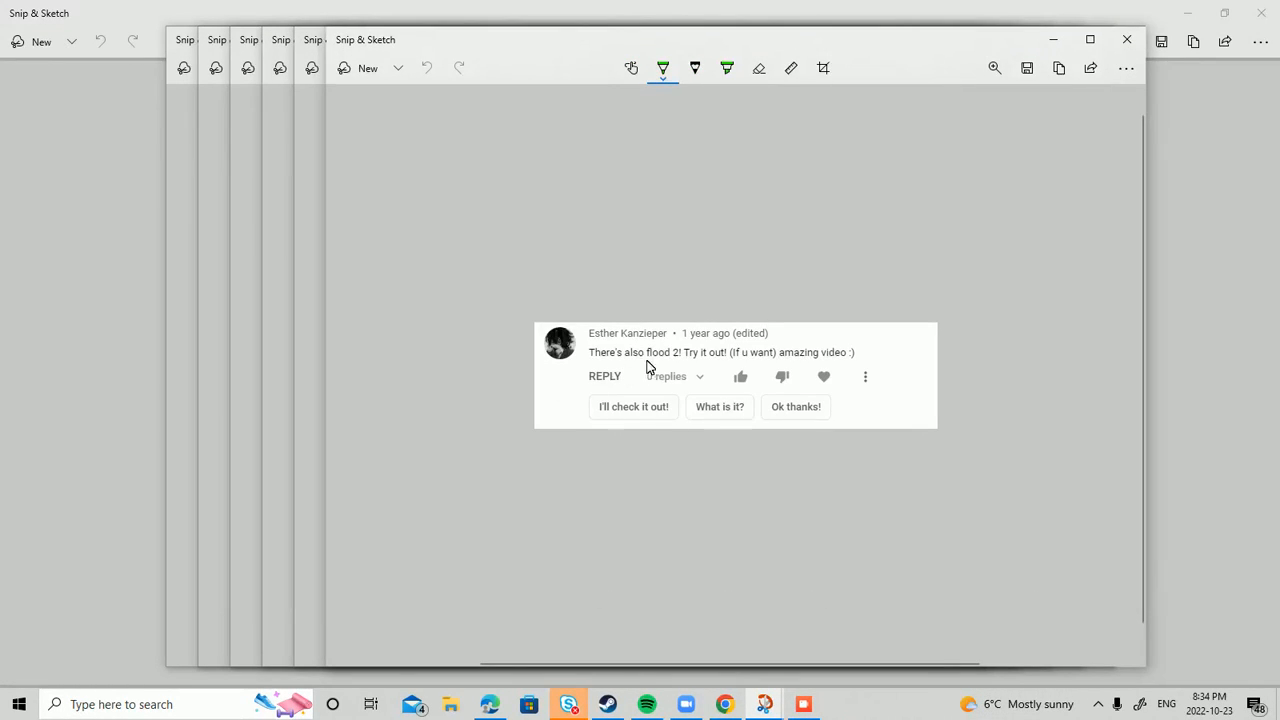
{"action": "mouse_move", "coordinate": [686, 362]}
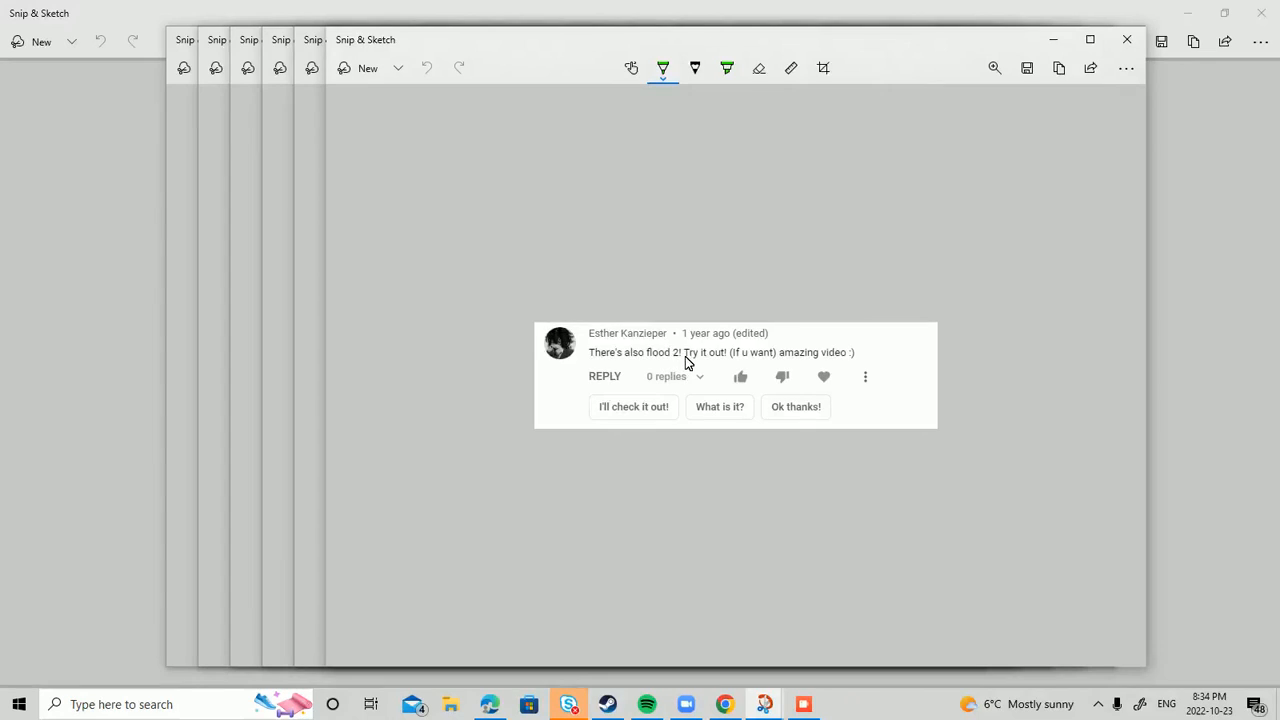
{"action": "mouse_move", "coordinate": [742, 375]}
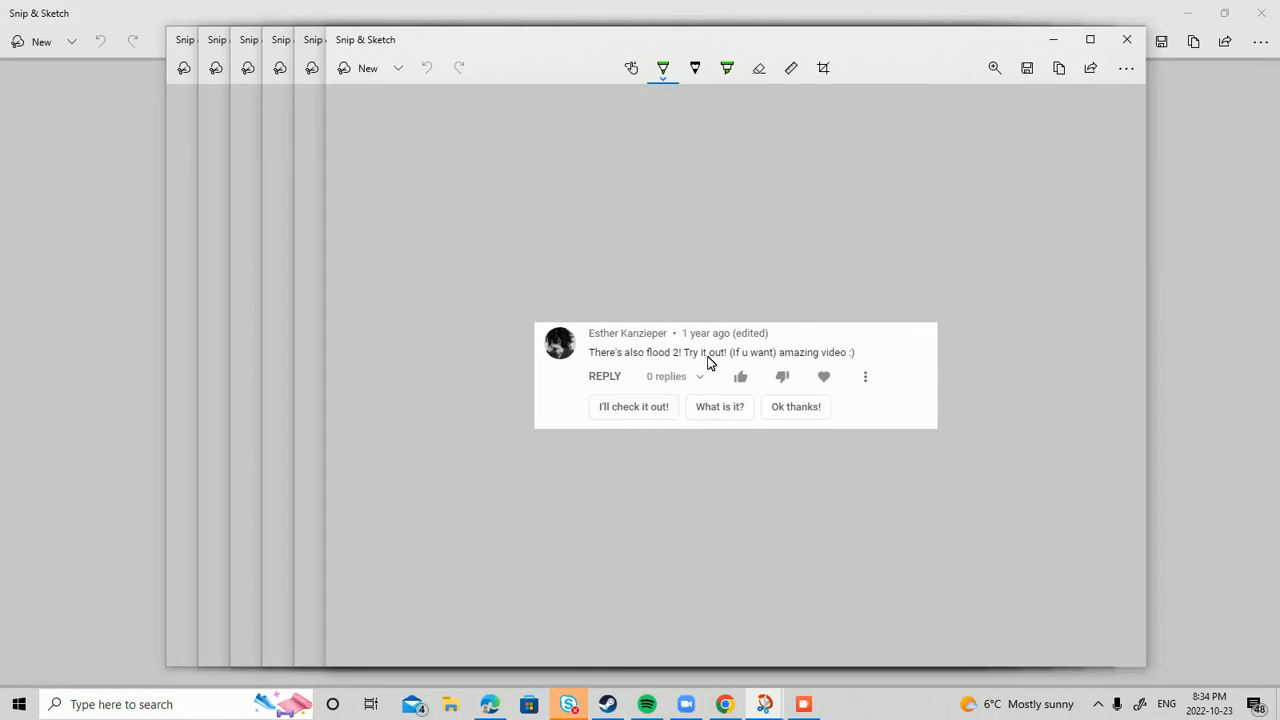
{"action": "mouse_move", "coordinate": [823, 376]}
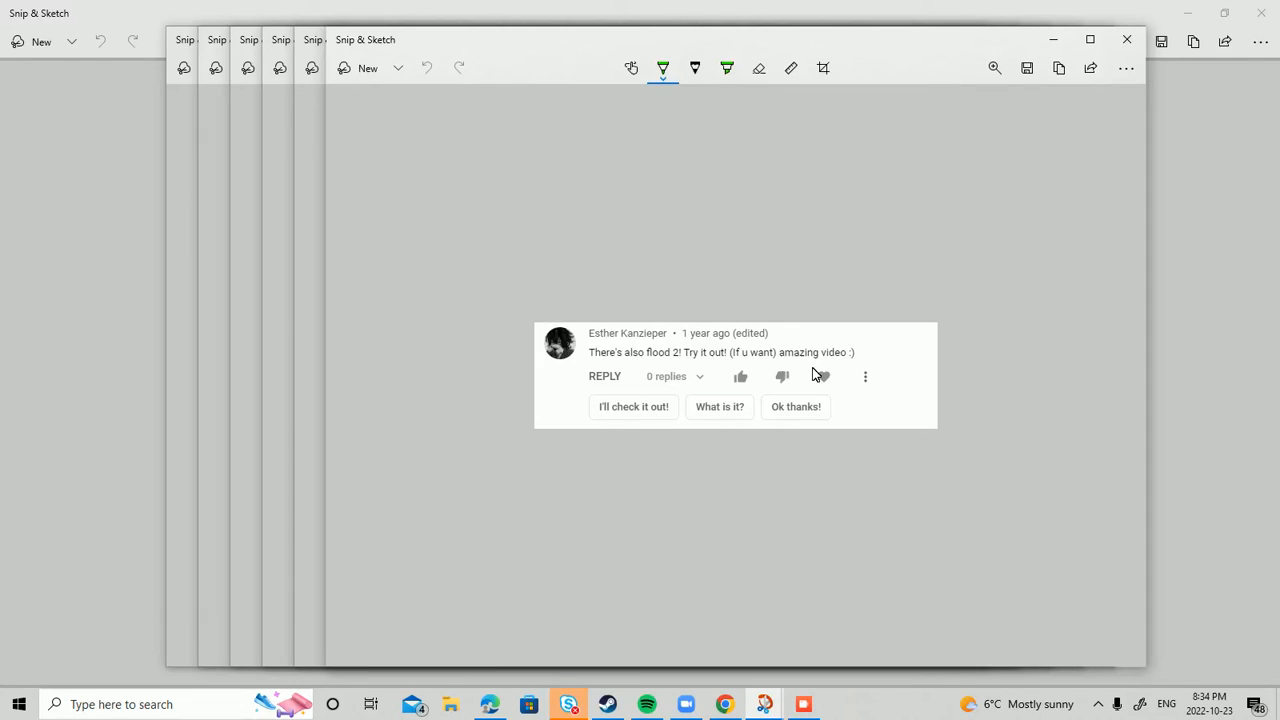
Bring the Snip & Sketch snip of the Flood 2 recommendation comment into focus
{"action": "left_click", "coordinate": [823, 376]}
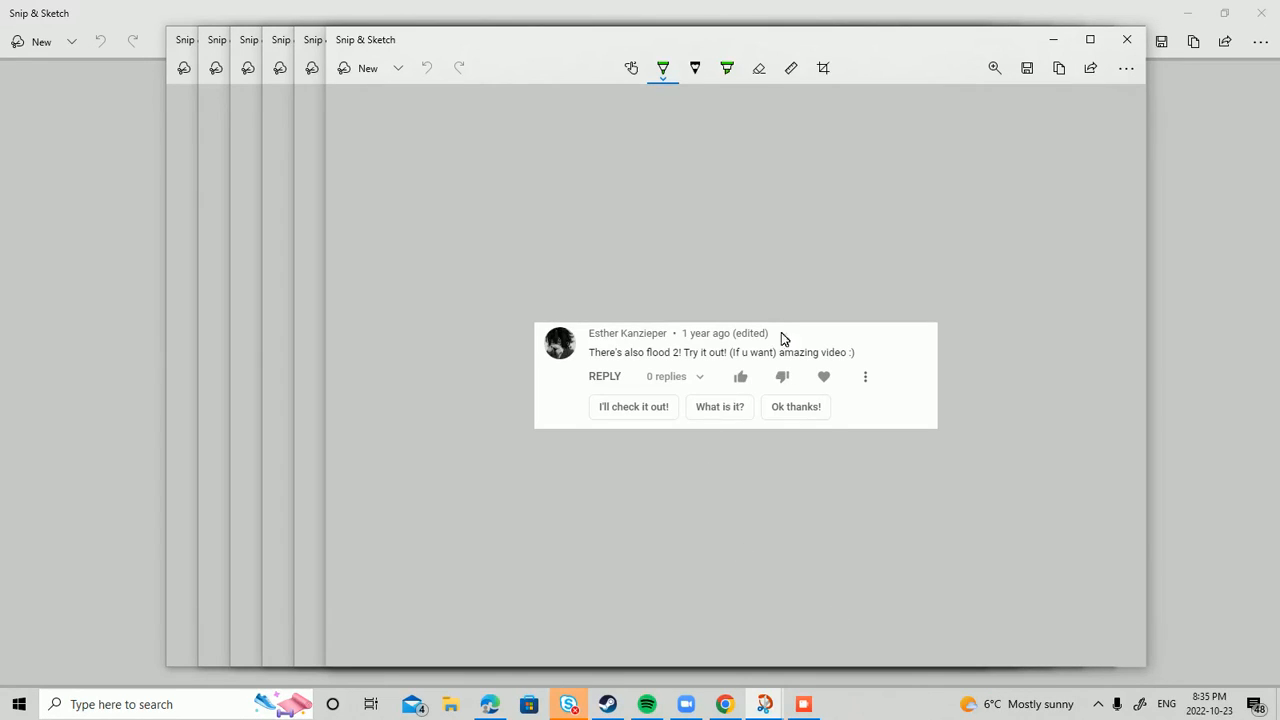
{"action": "mouse_move", "coordinate": [685, 338]}
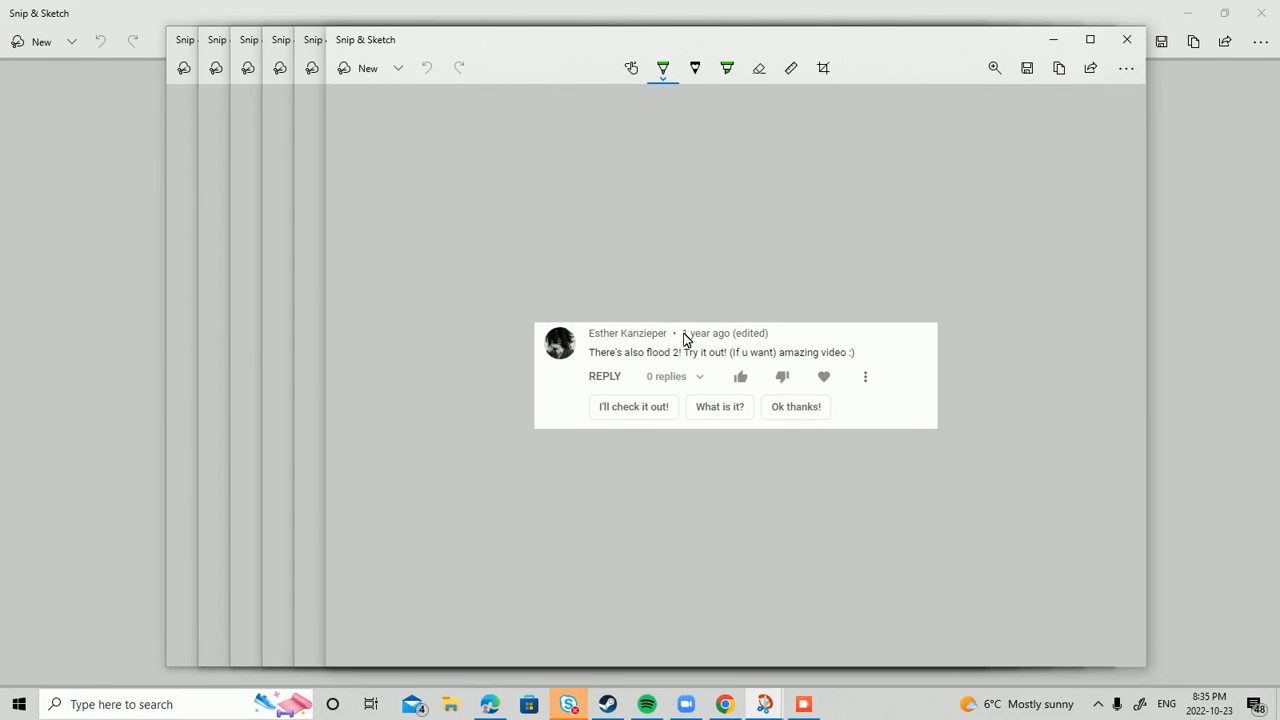
{"action": "mouse_move", "coordinate": [640, 393]}
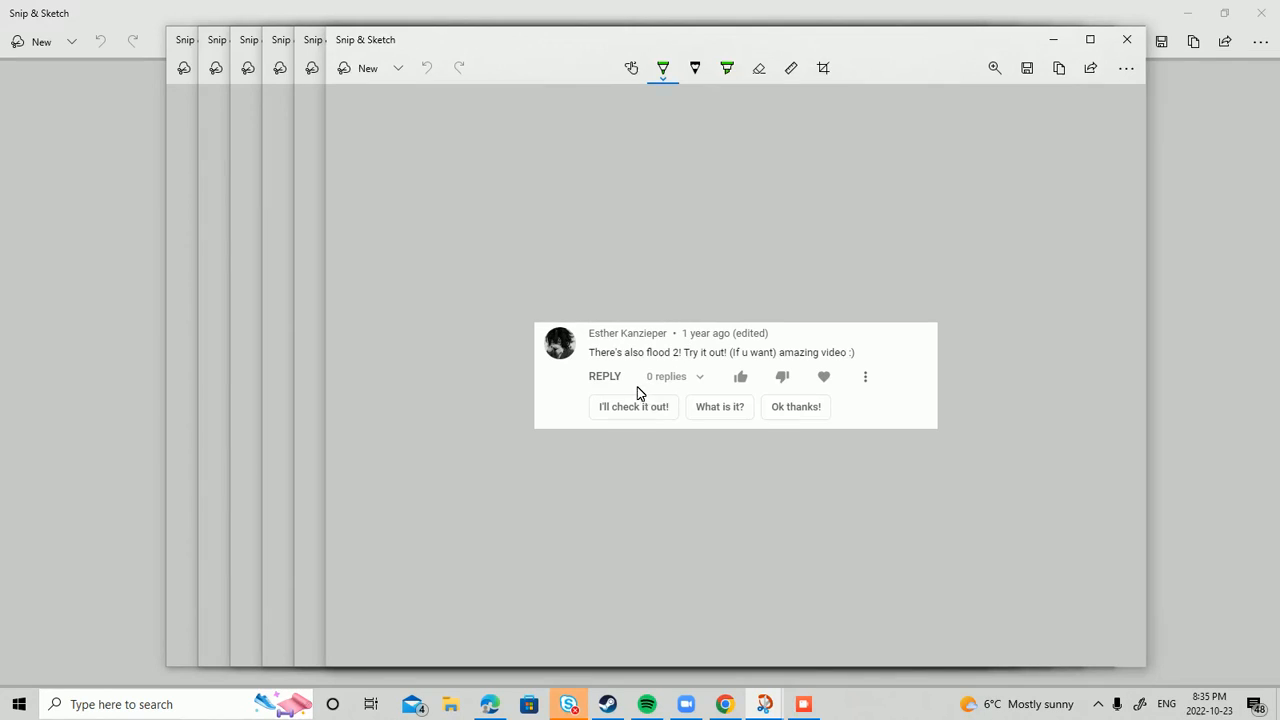
{"action": "mouse_move", "coordinate": [648, 414]}
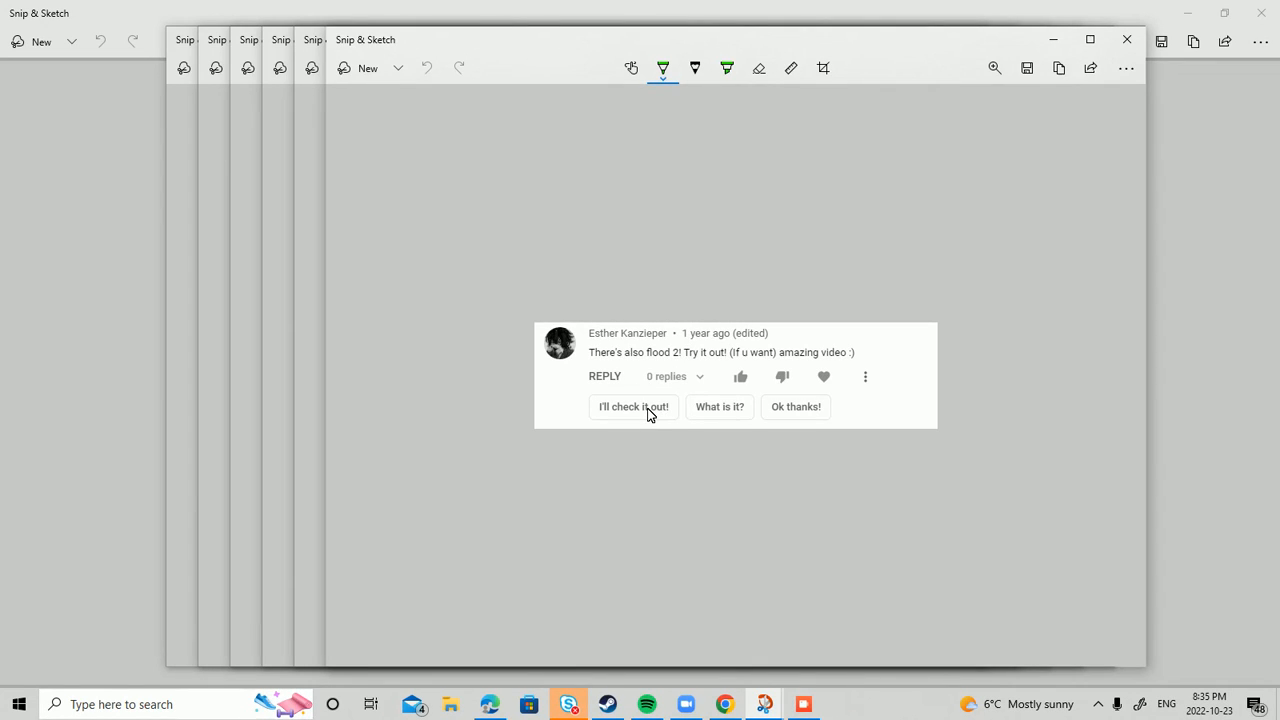
{"action": "mouse_move", "coordinate": [637, 406]}
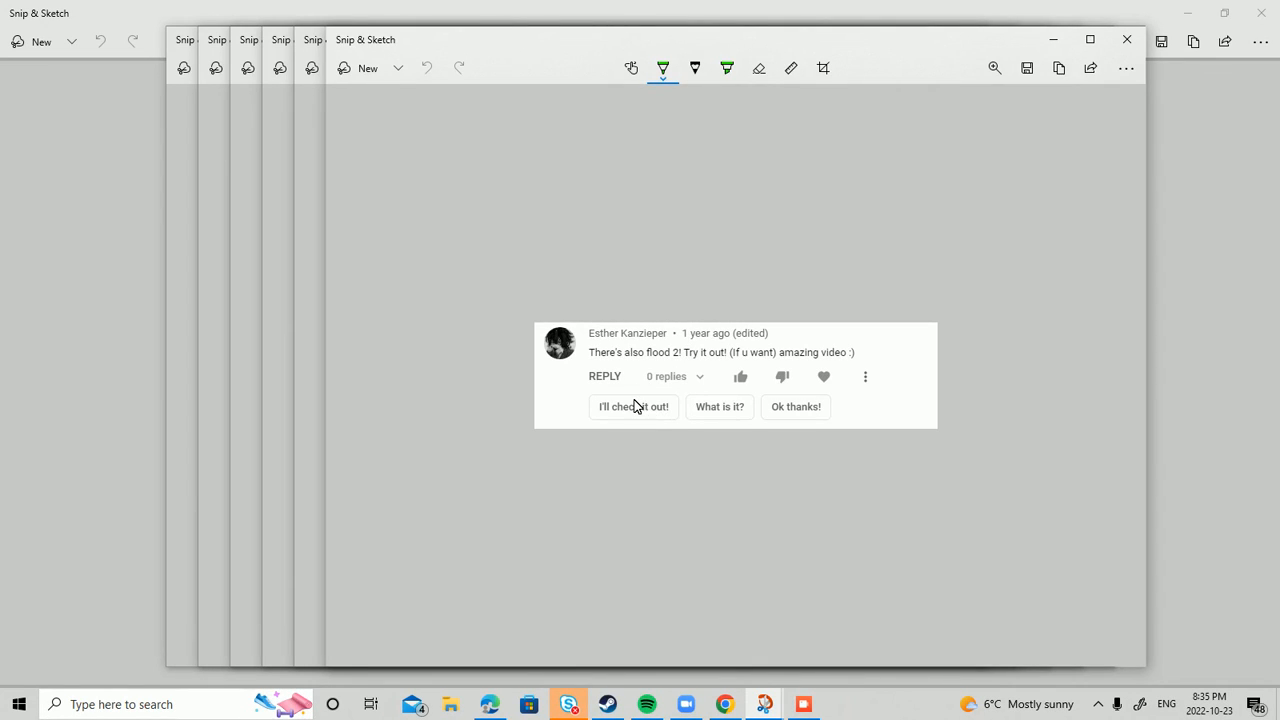